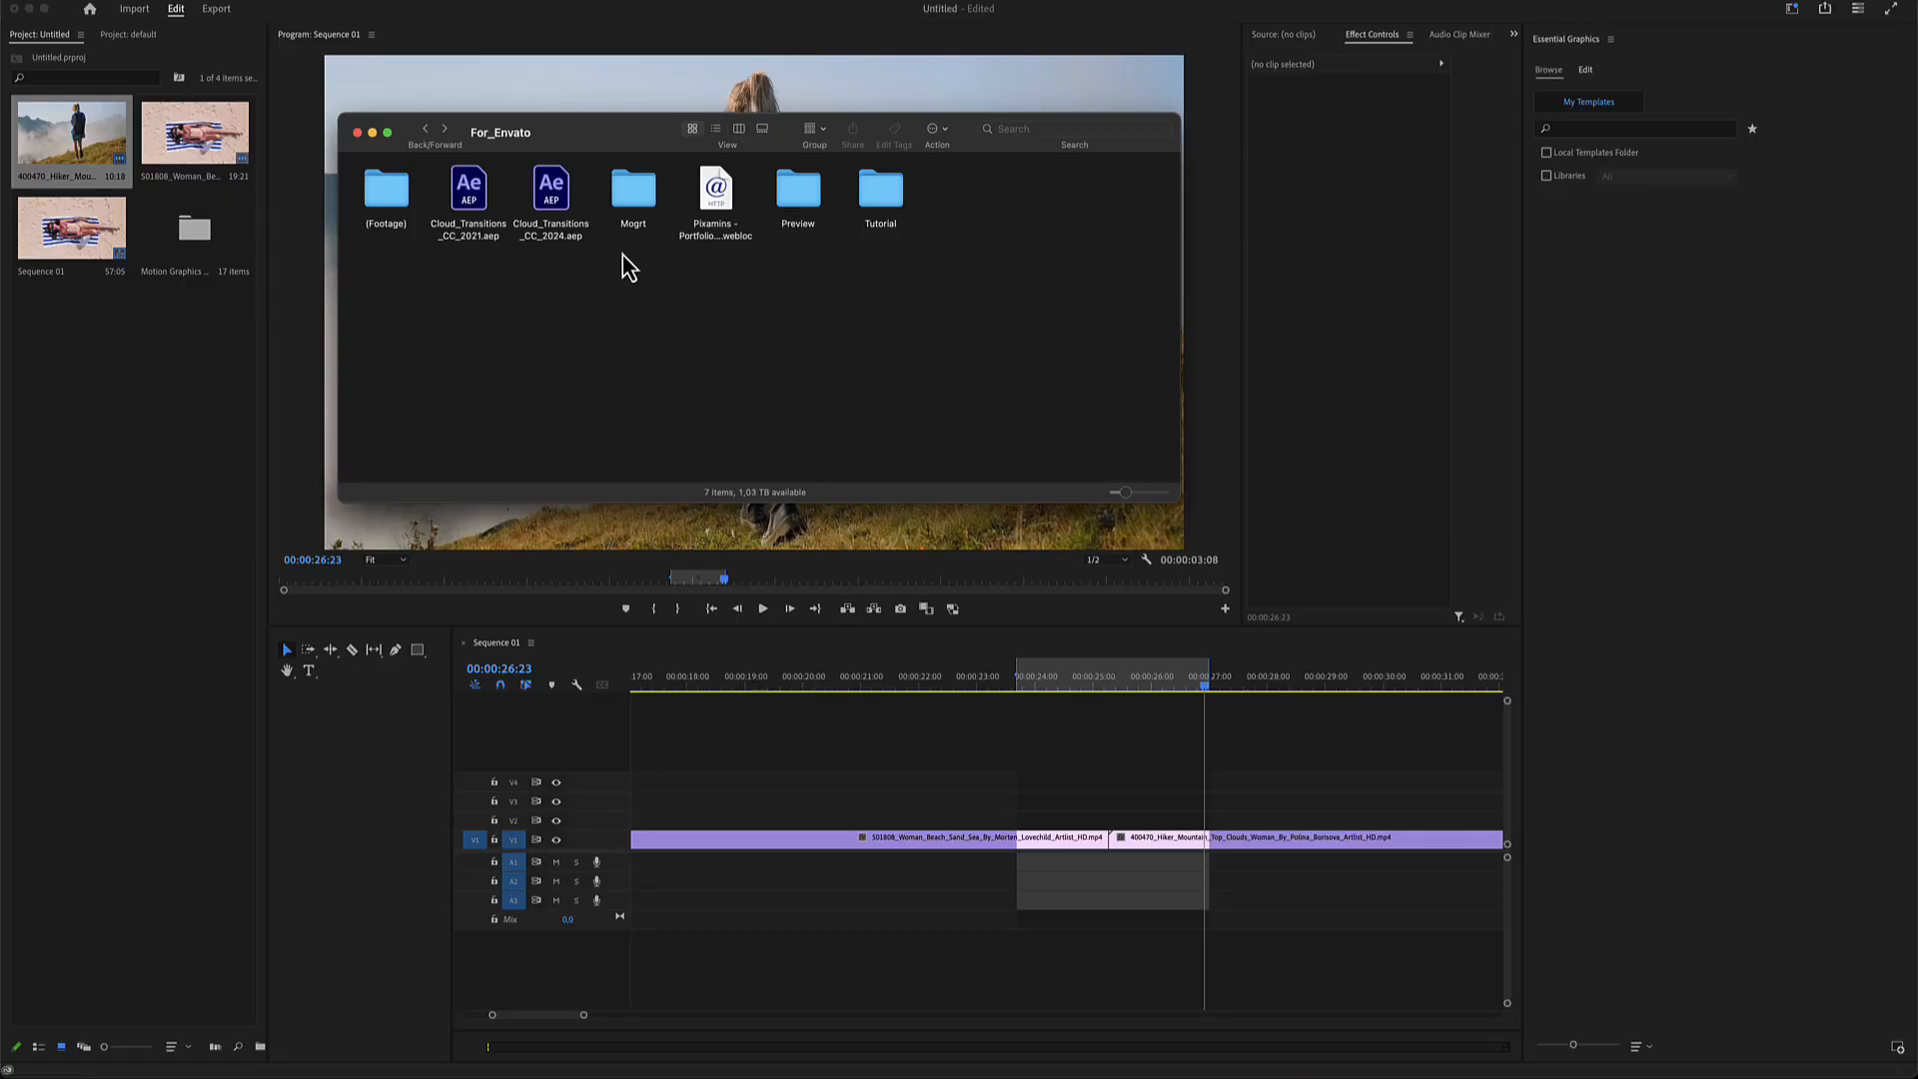
mouse_move(648, 216)
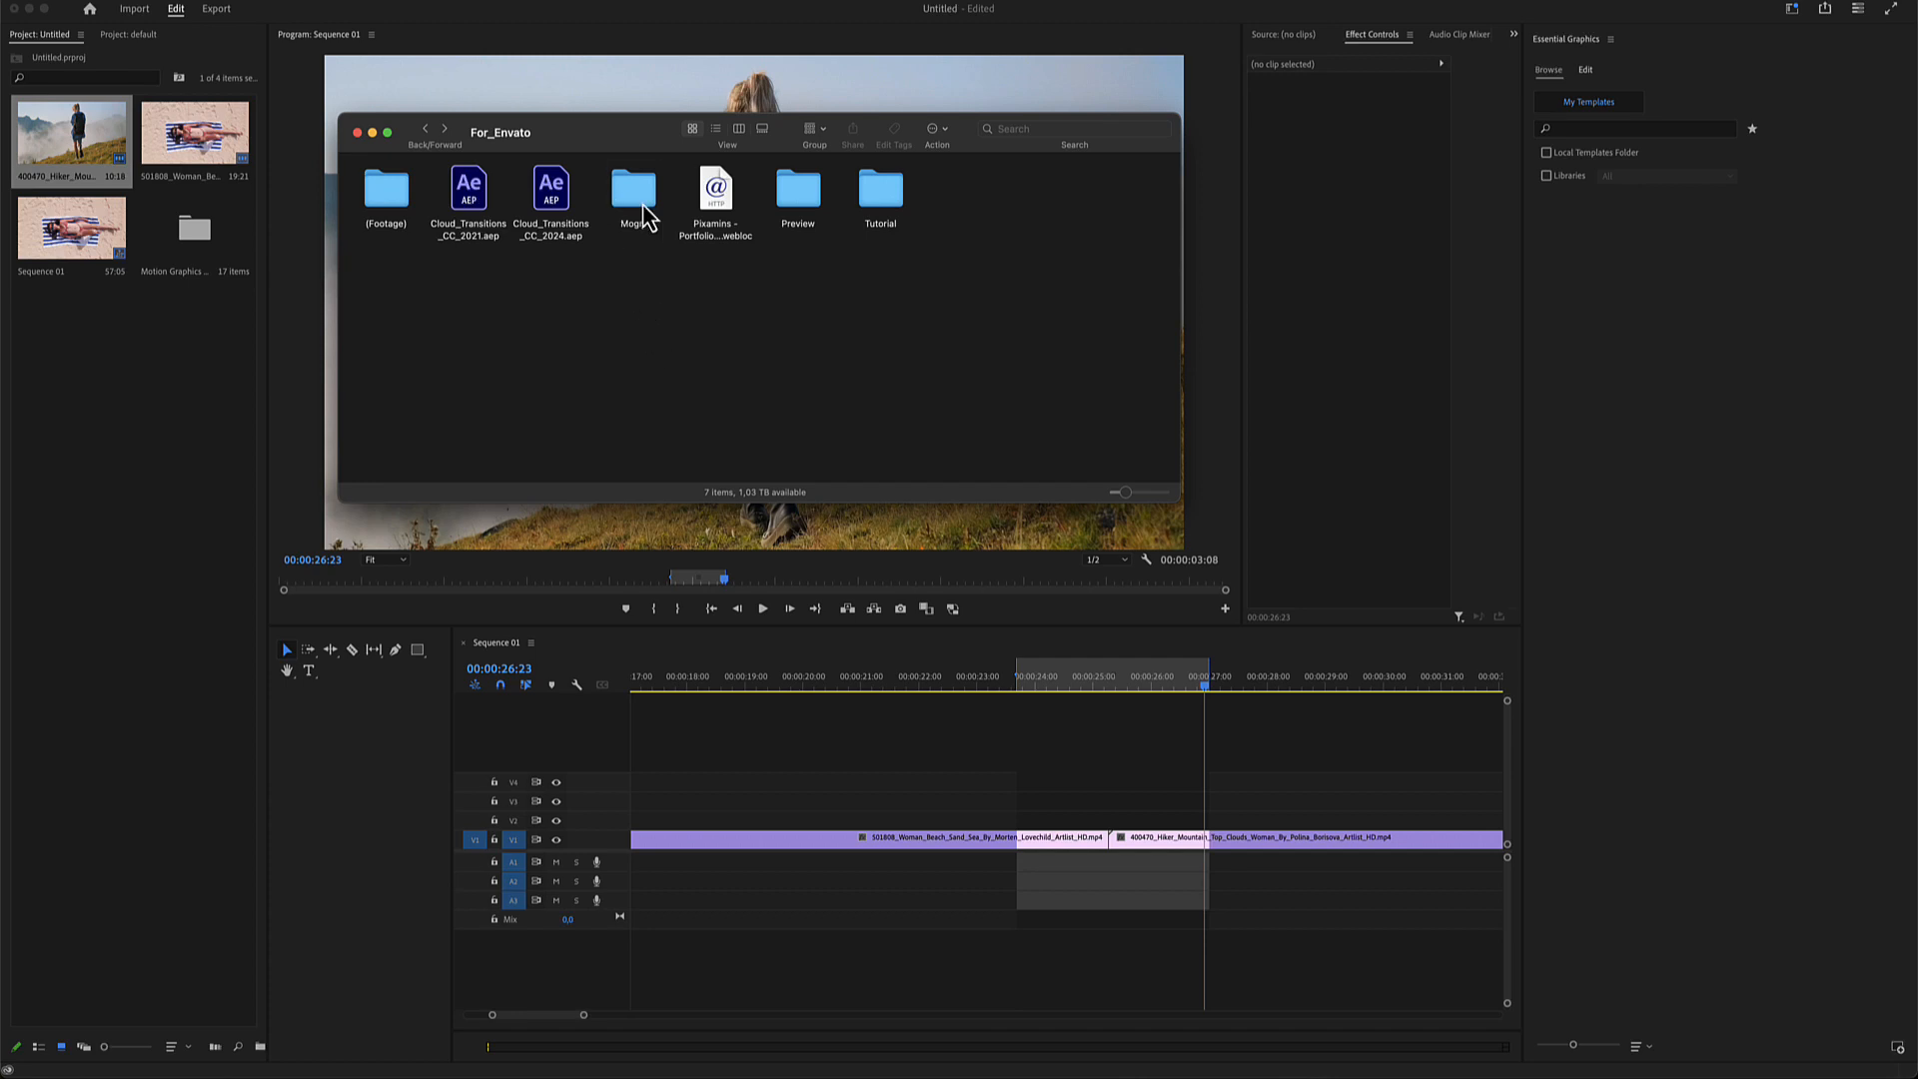
Enter the Mogrt folder to reveal the 4K, HD, Portrait and Square template sets
double_click(633, 192)
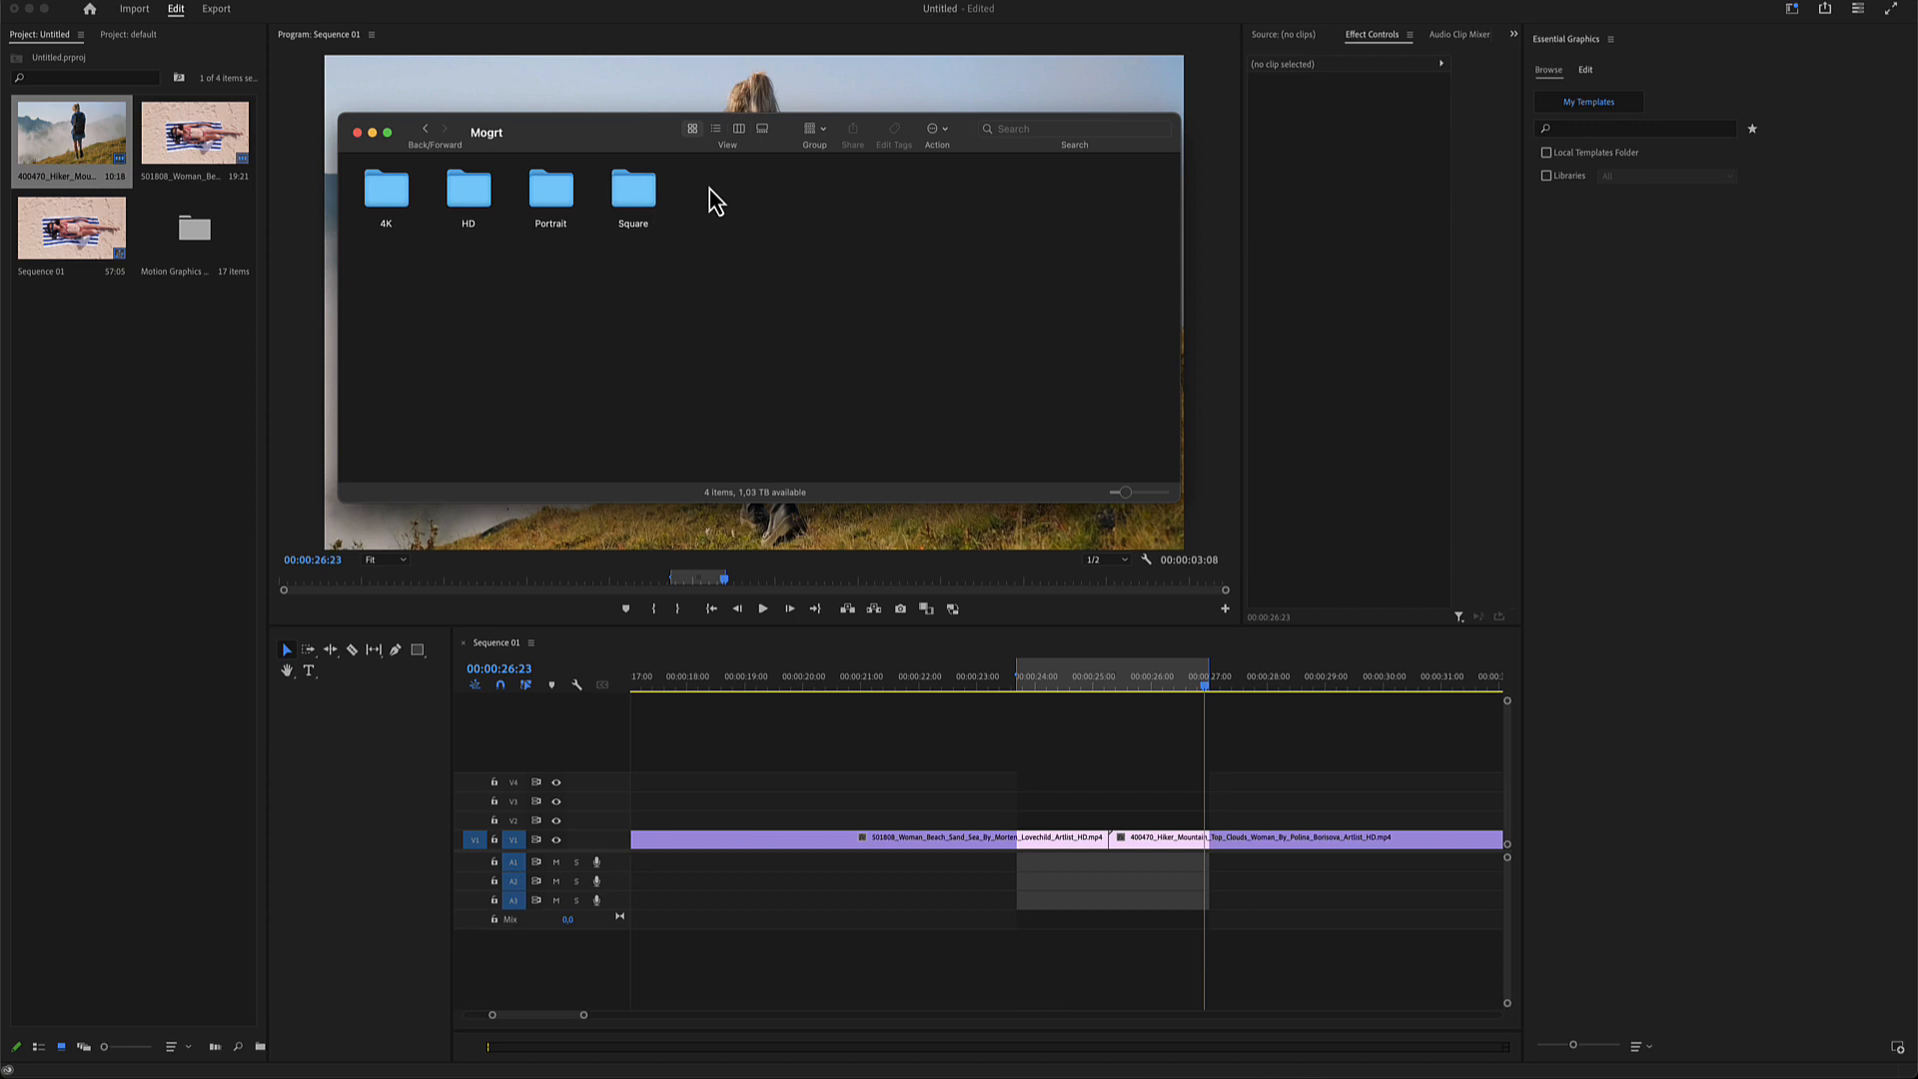
mouse_move(703, 202)
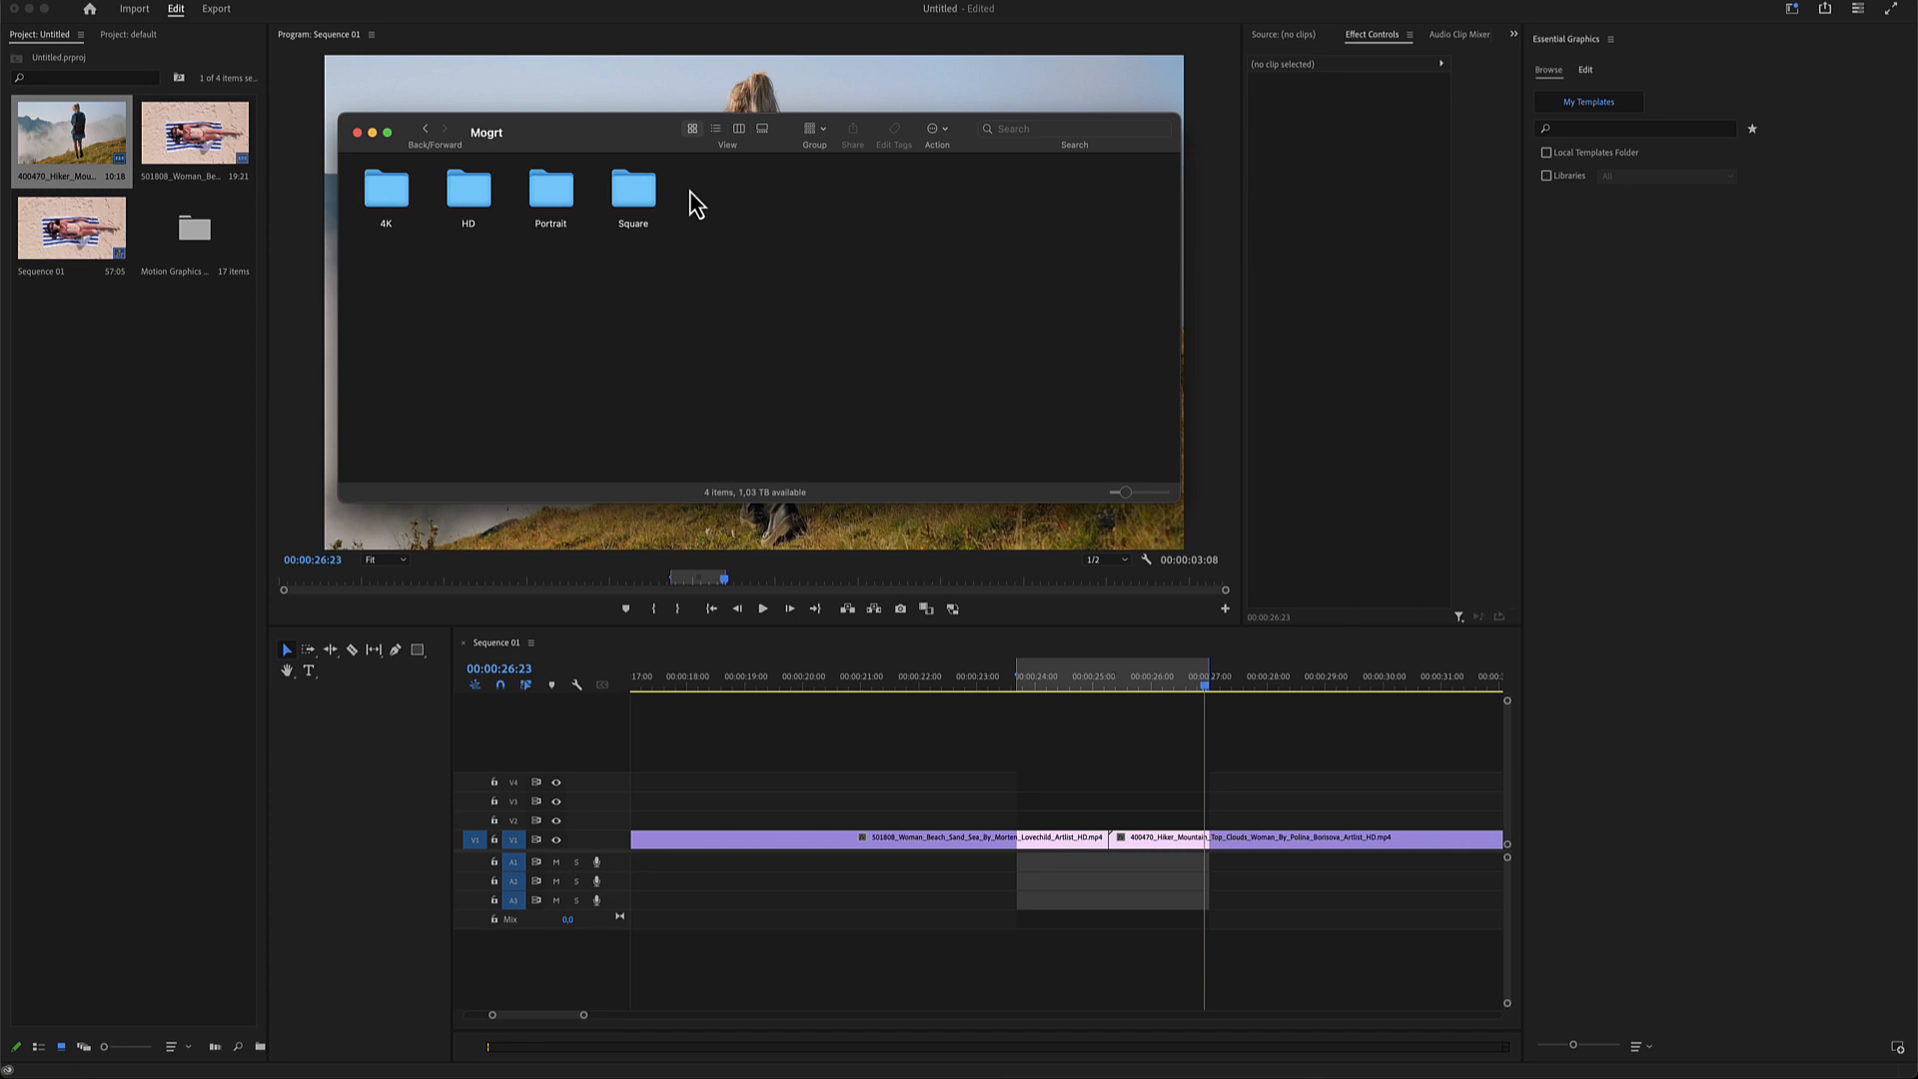
mouse_move(713, 194)
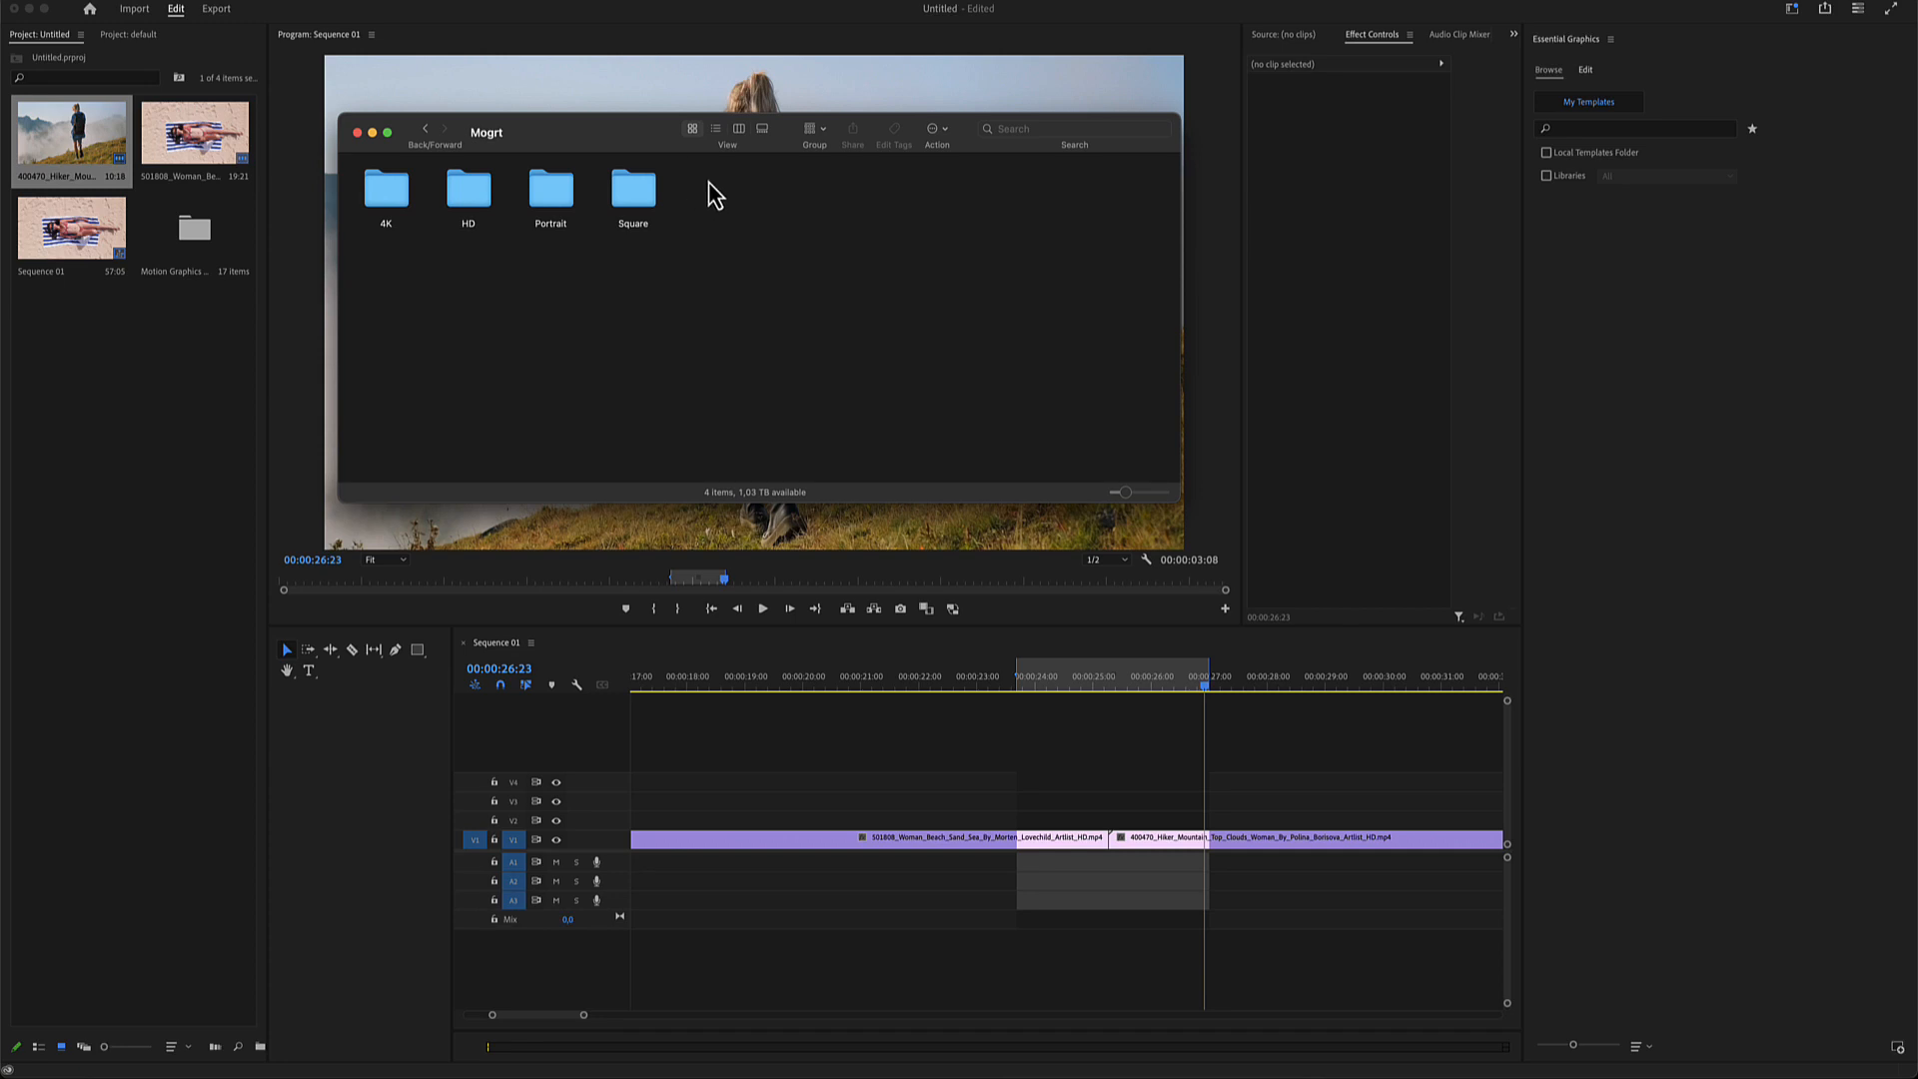
mouse_move(553, 276)
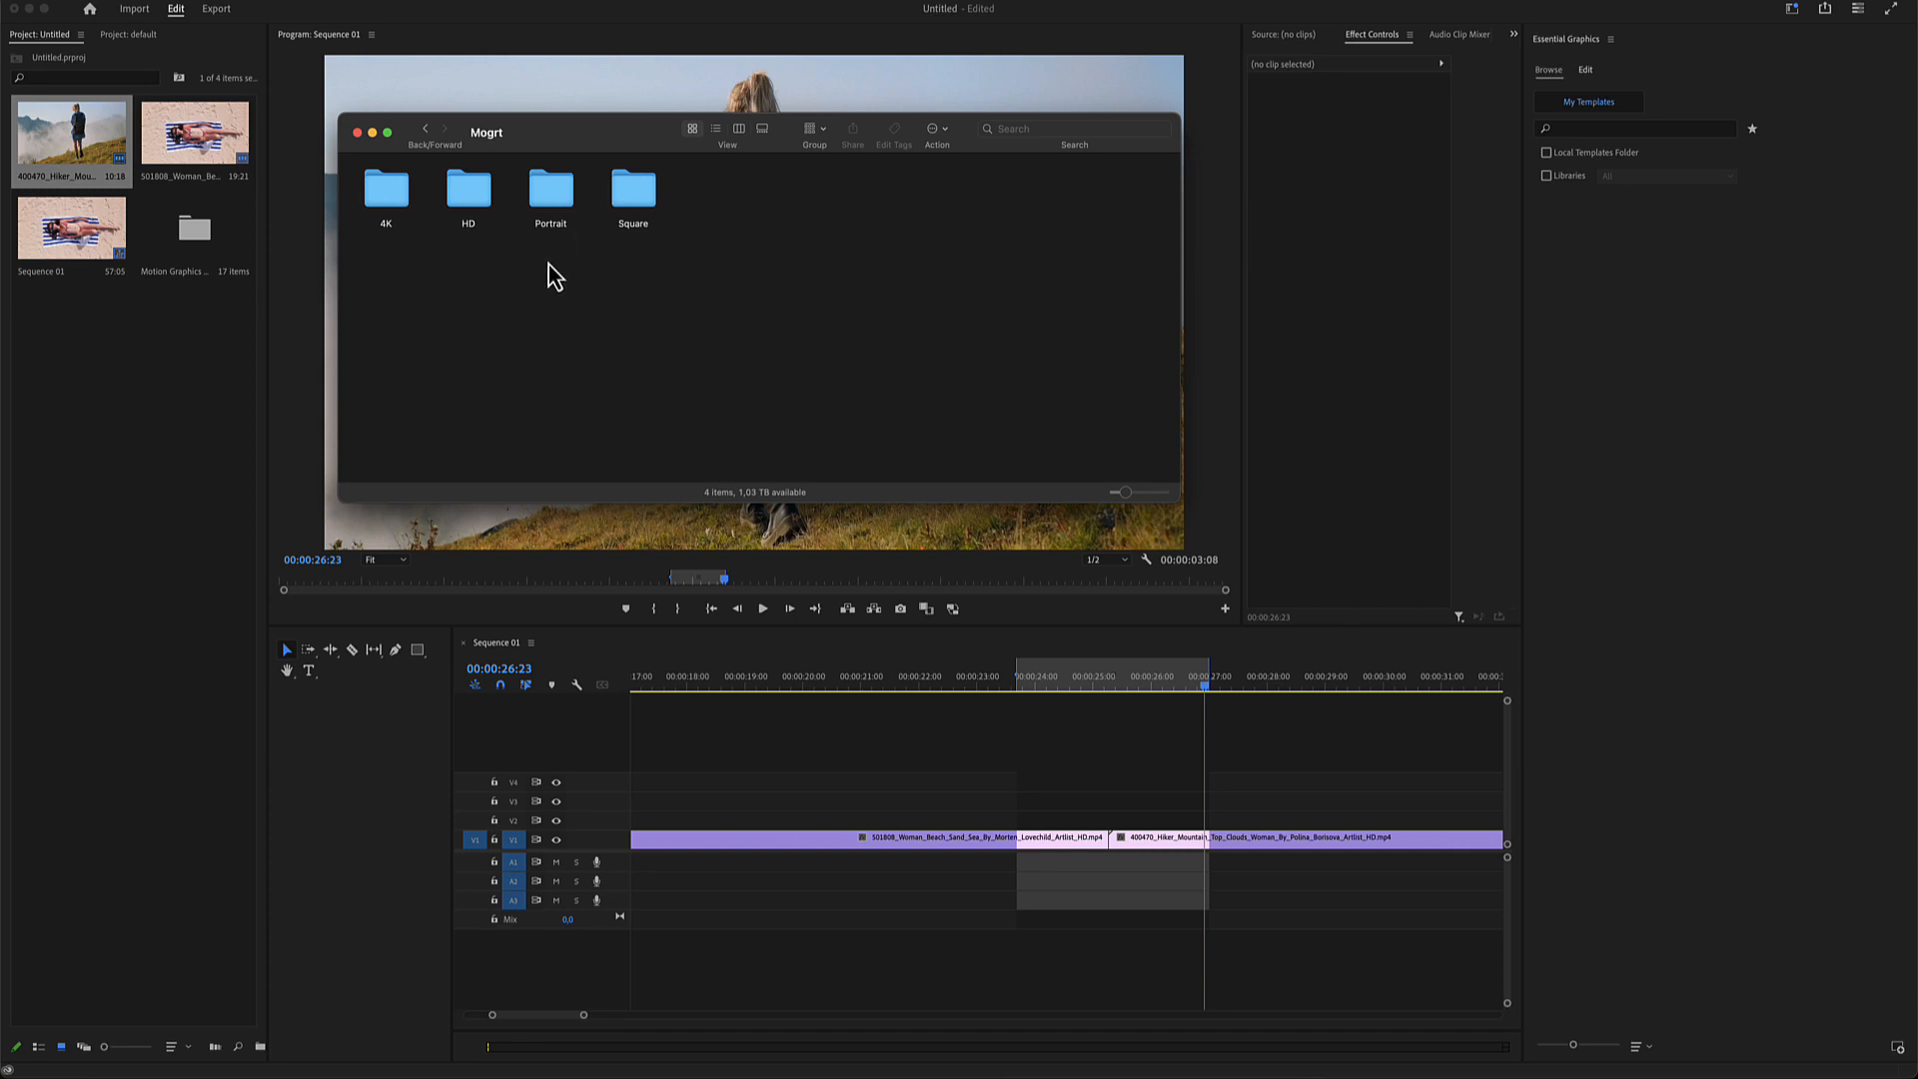
Bring the HD_Clouds_Zoom_Out .mogrt onto the timeline over the cut between the two clips
double_click(468, 194)
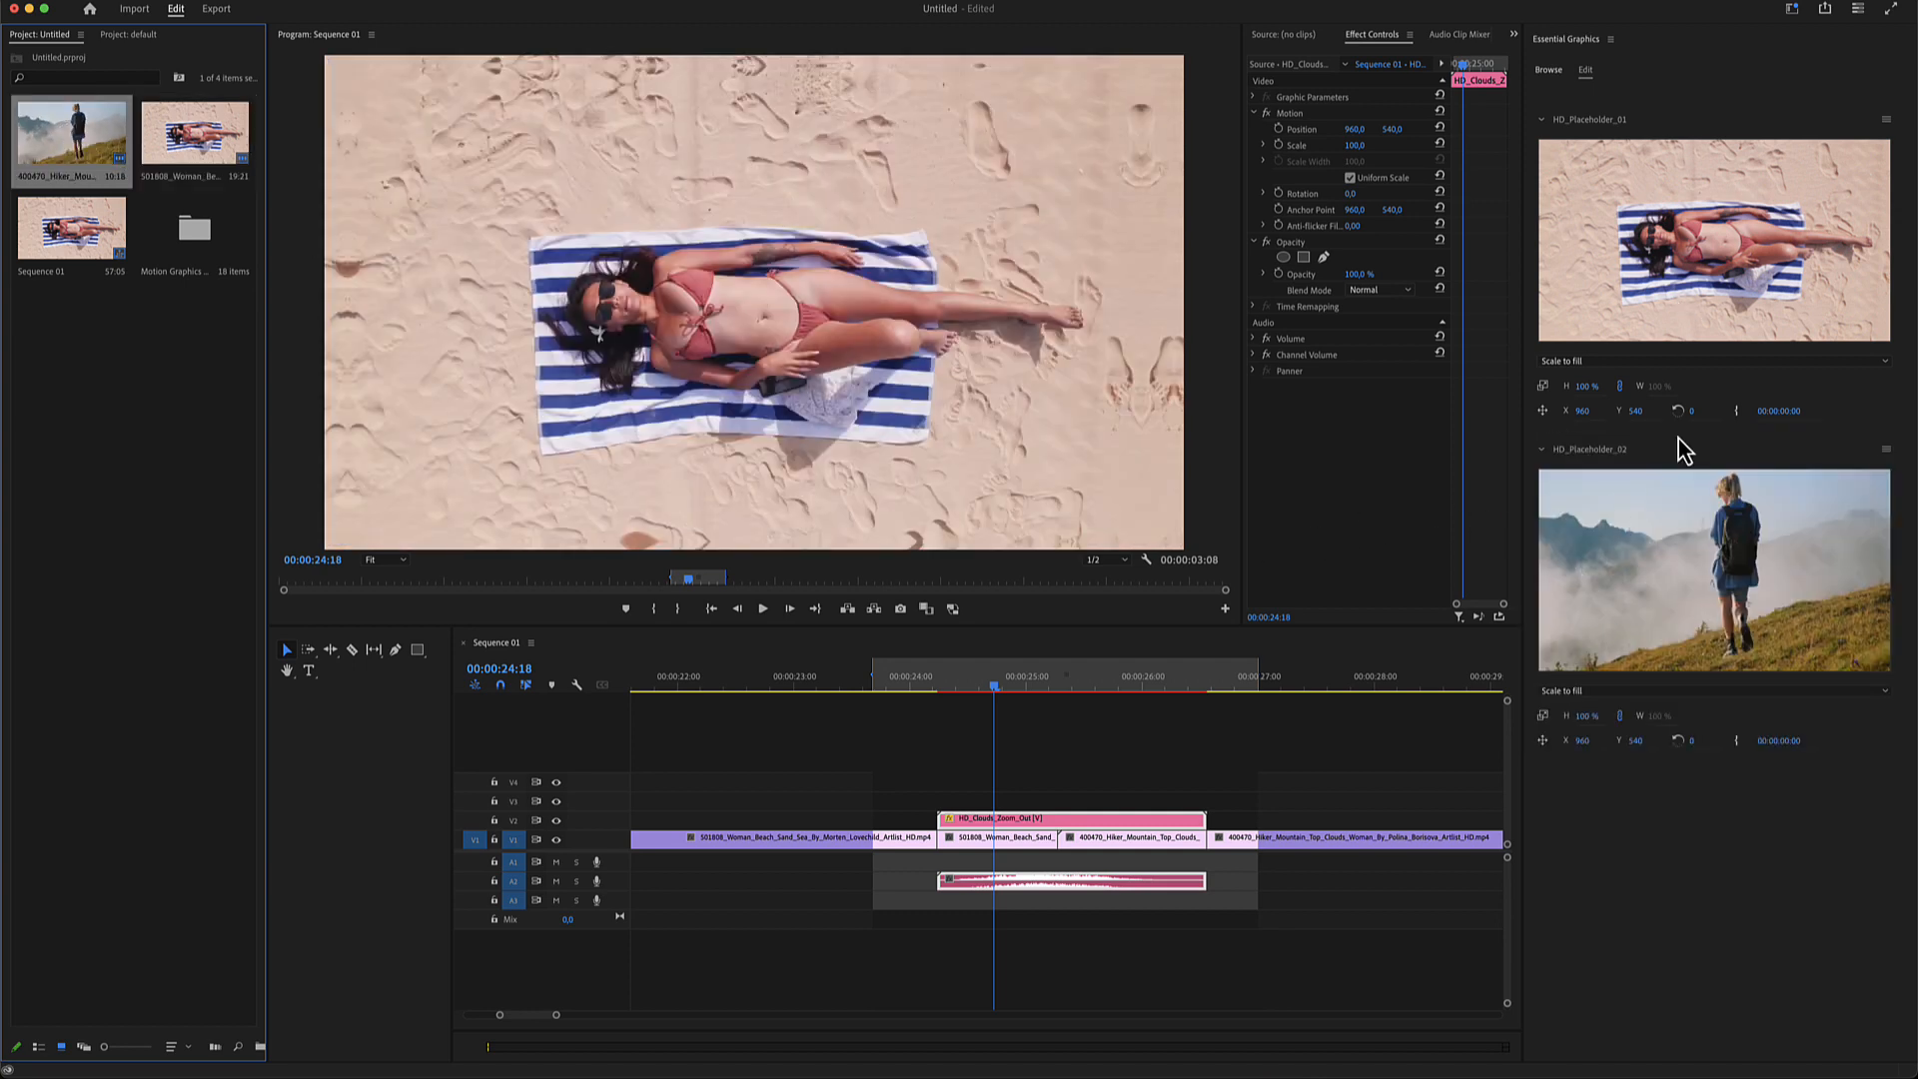
Edit HD_Placeholder_01 from Essential Graphics, then advance to the second placeholder
click(991, 837)
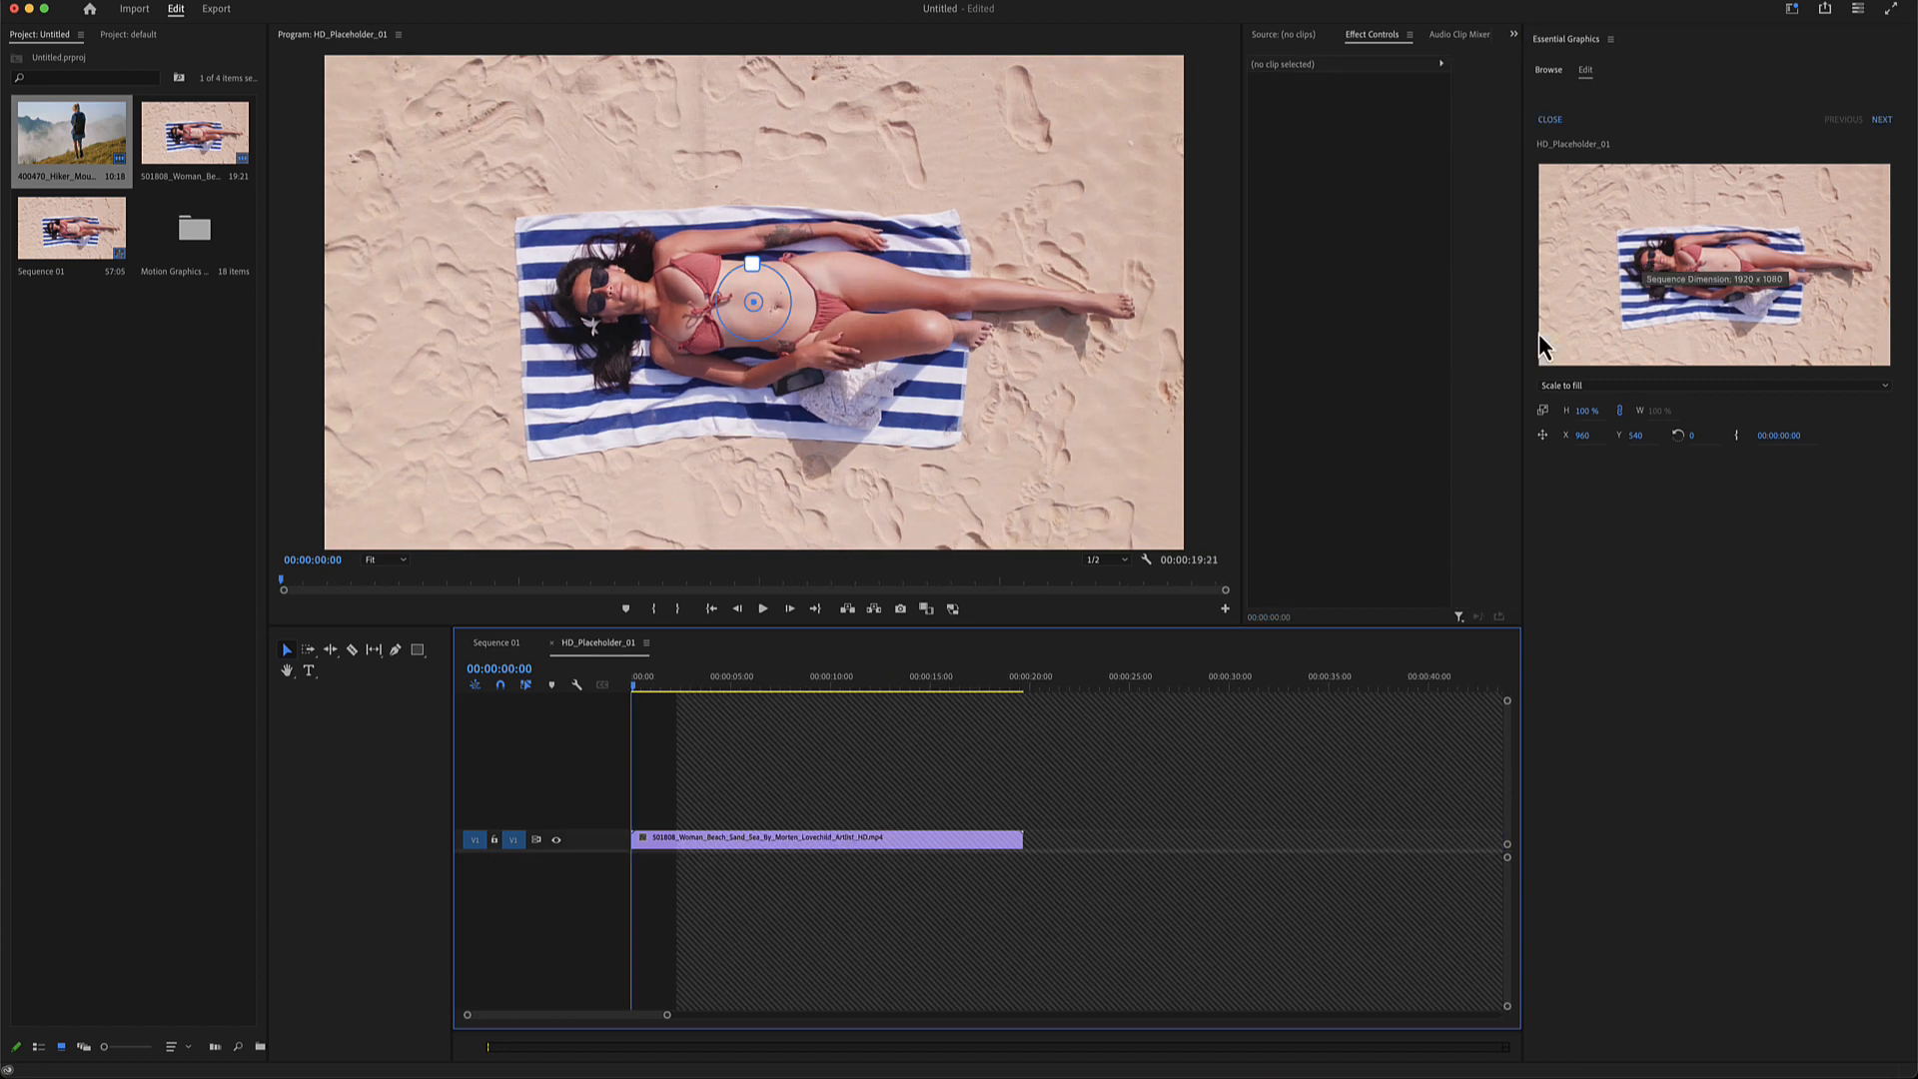
click(825, 837)
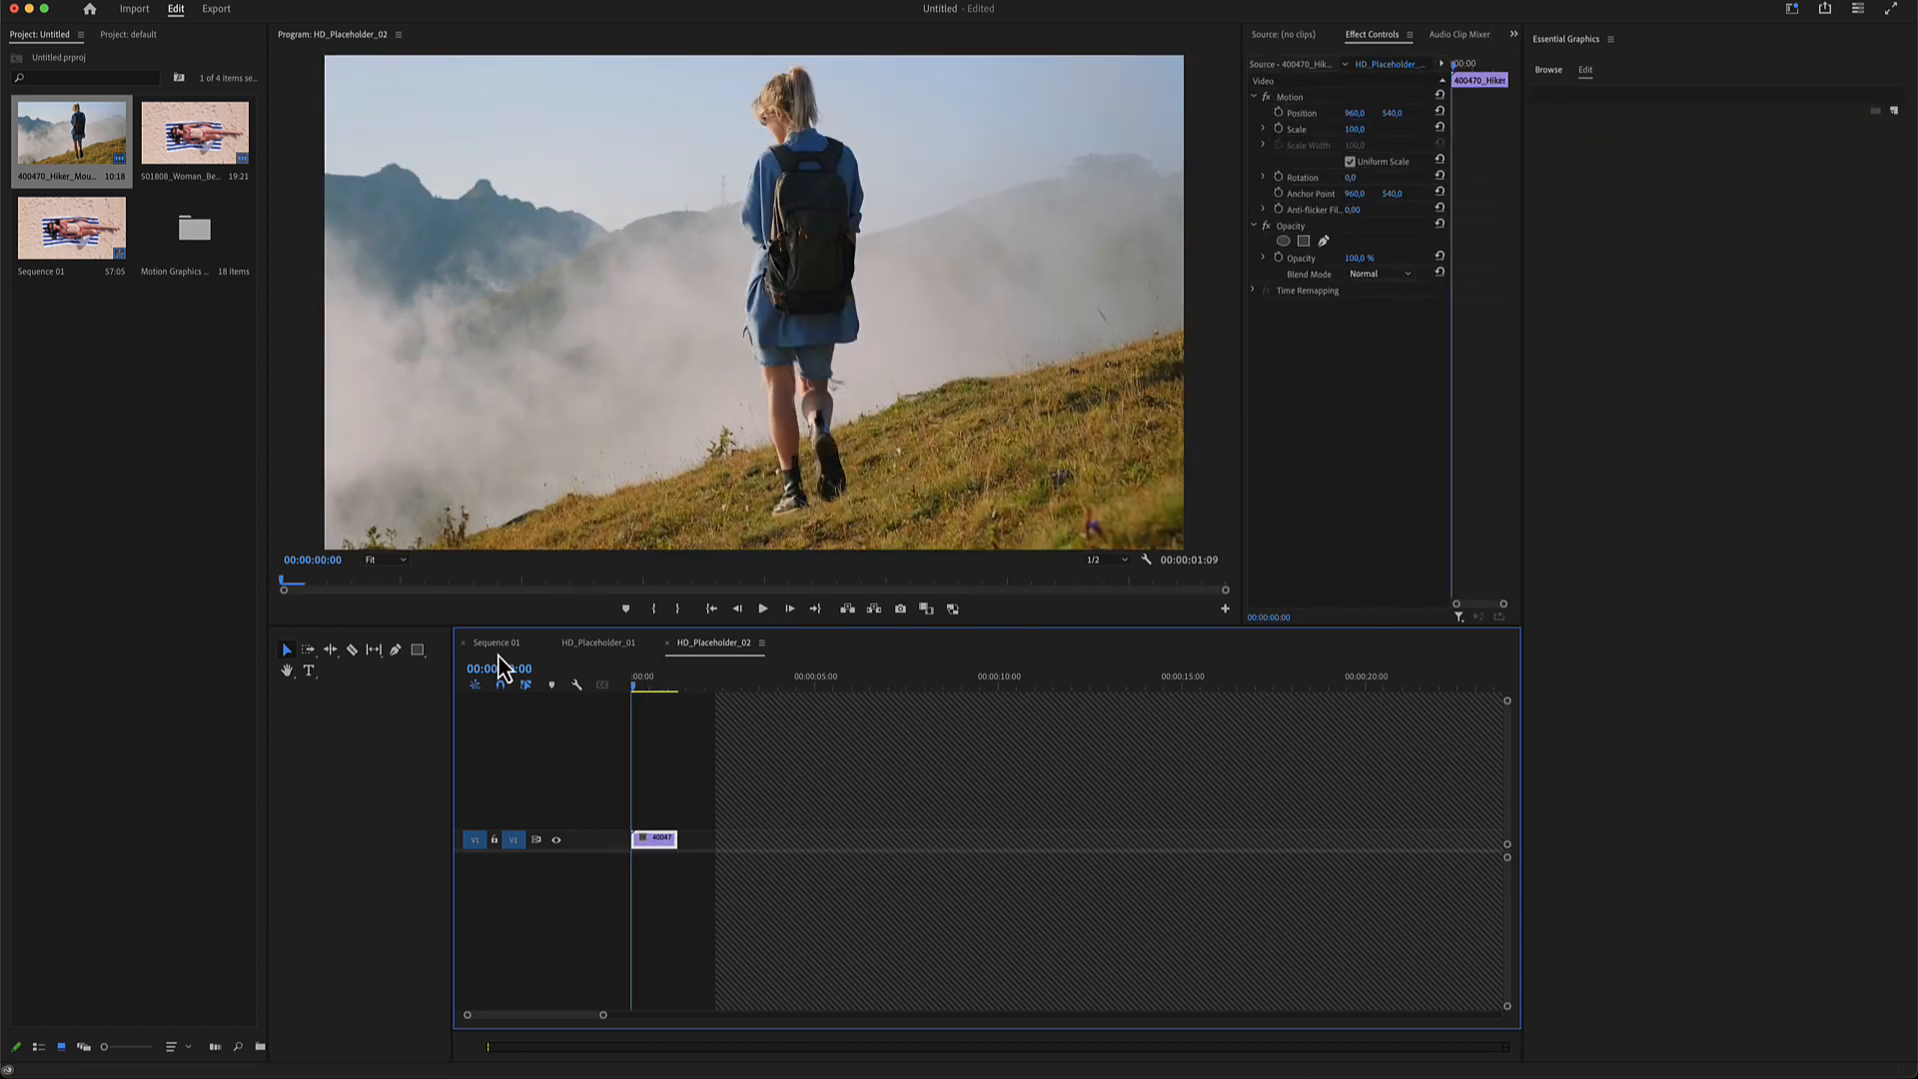
Return to the Sequence 01 timeline where the cloud transition sits over the cut
click(495, 641)
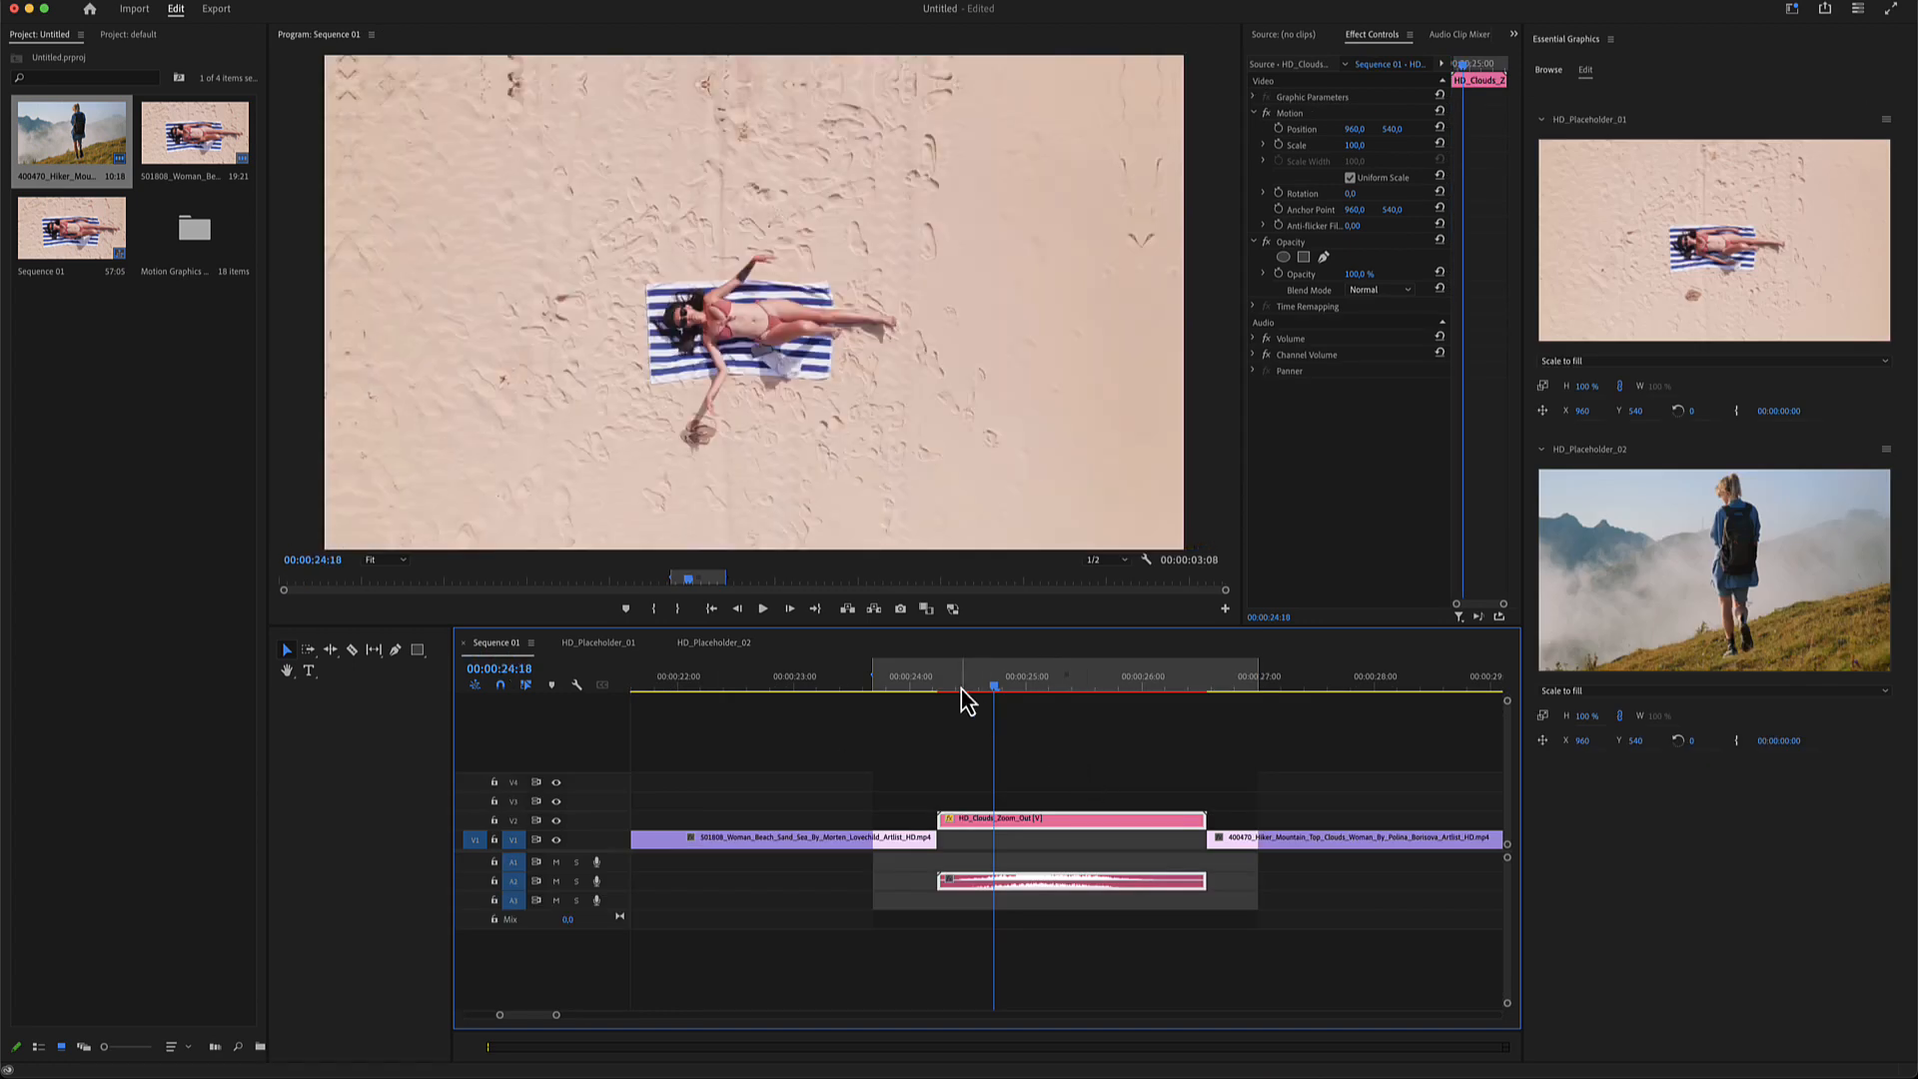